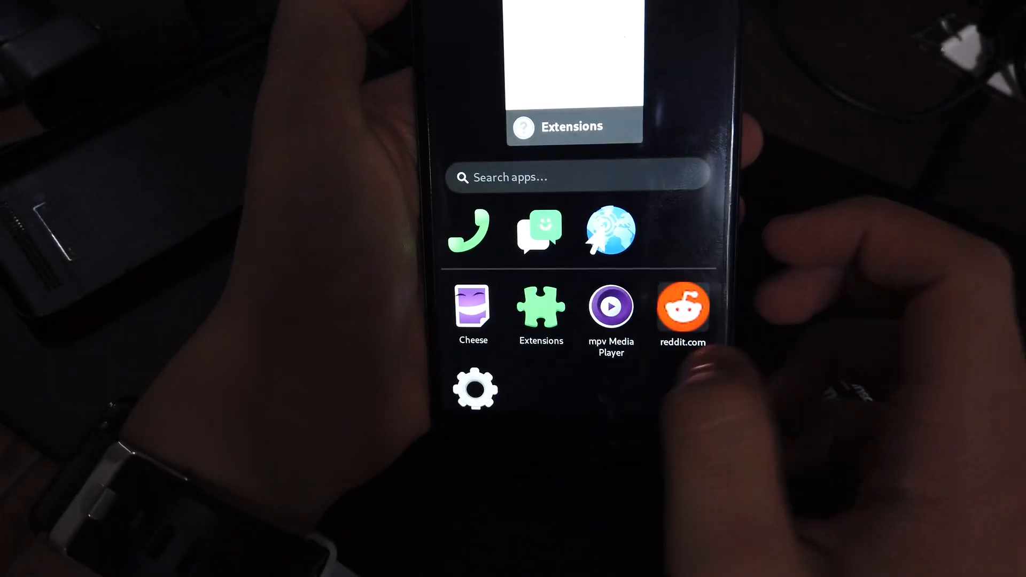
- Launch GNOME Settings from the app drawer and scroll down its category list
click(540, 308)
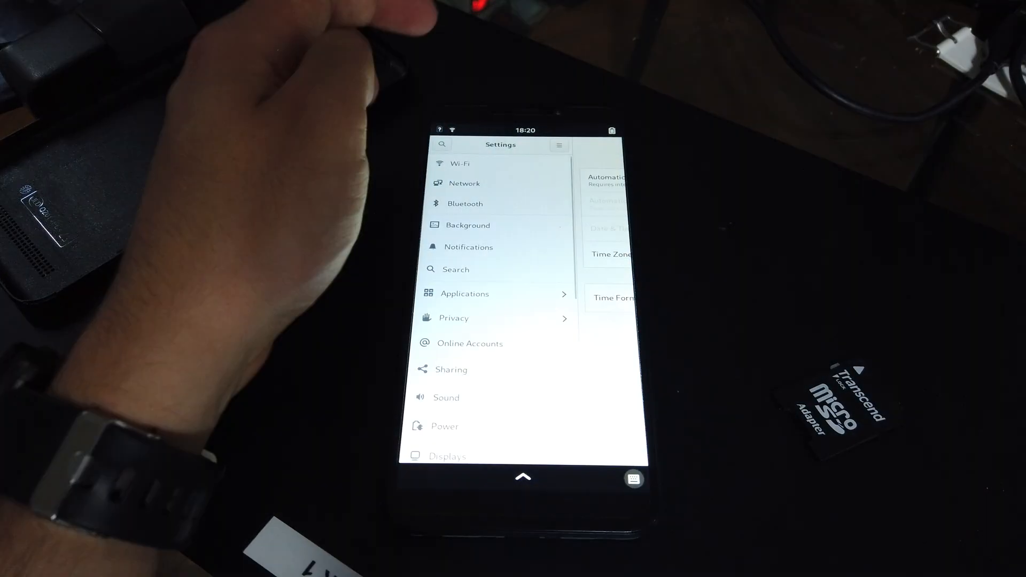
scroll(down, 3)
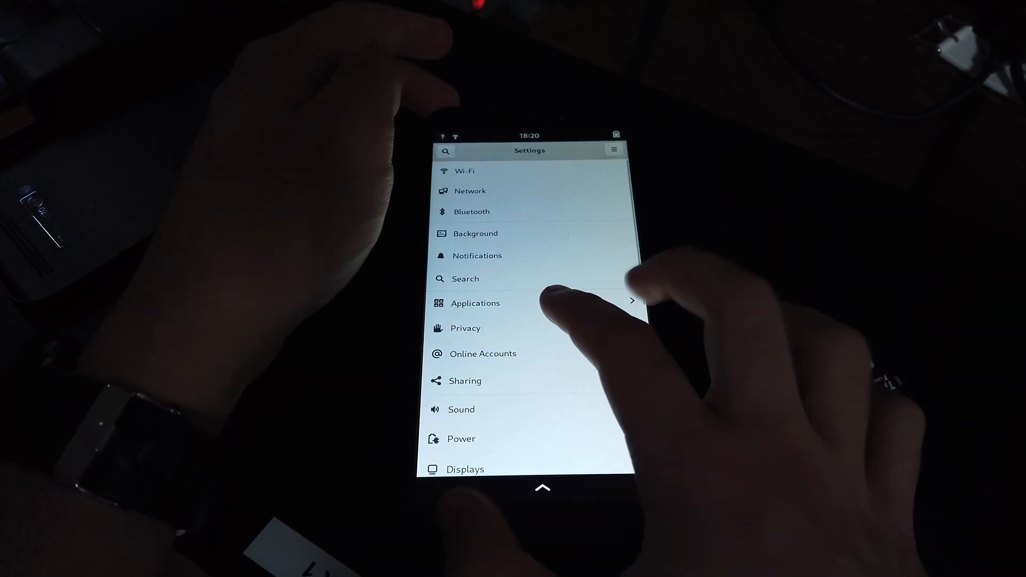
- Go to Applications, select Terminal to view its notification settings, then return to the overview
click(475, 303)
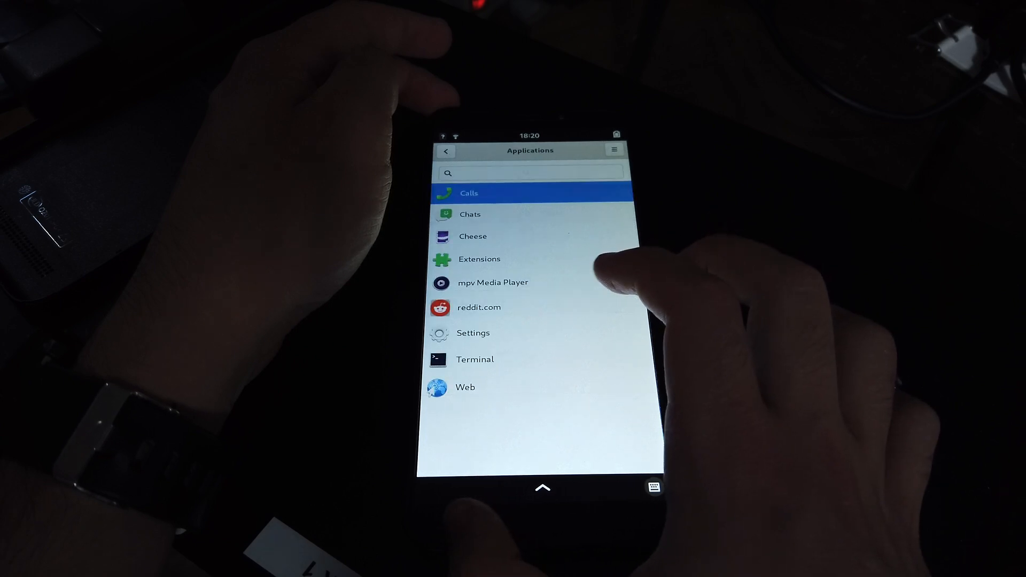
click(475, 359)
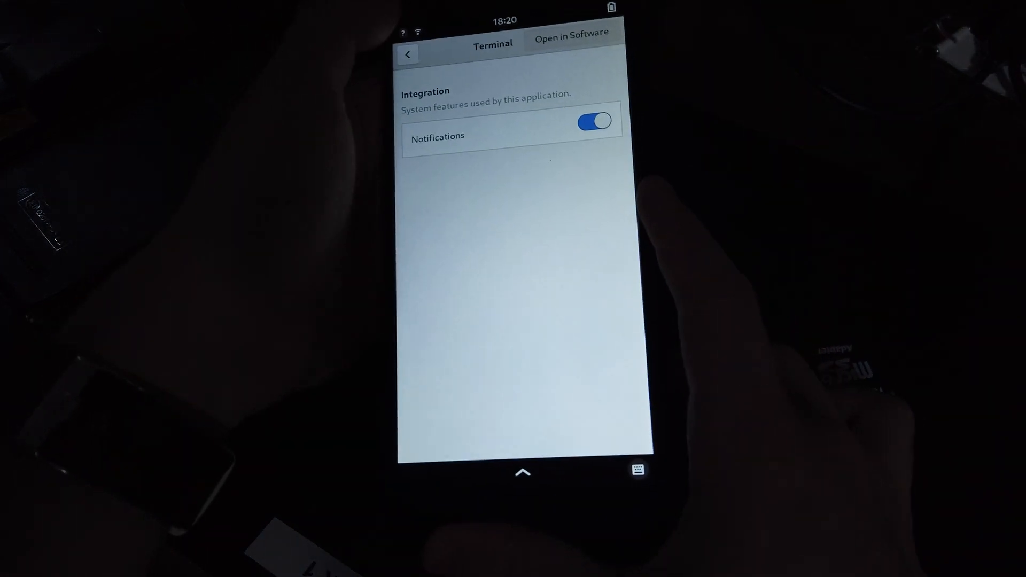
click(407, 54)
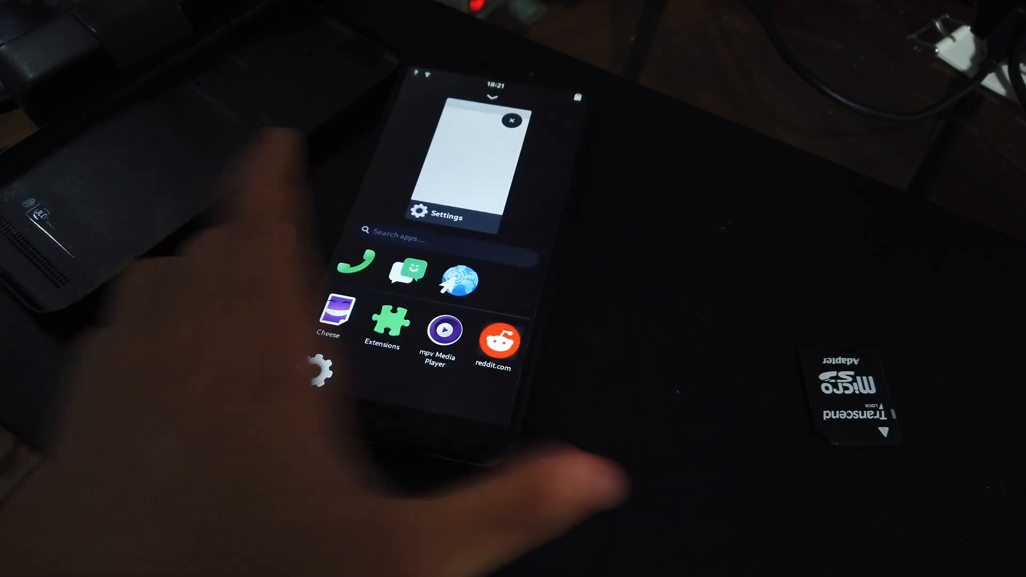
- Launch Calls from the app drawer, showing an empty Recent calls list
click(359, 268)
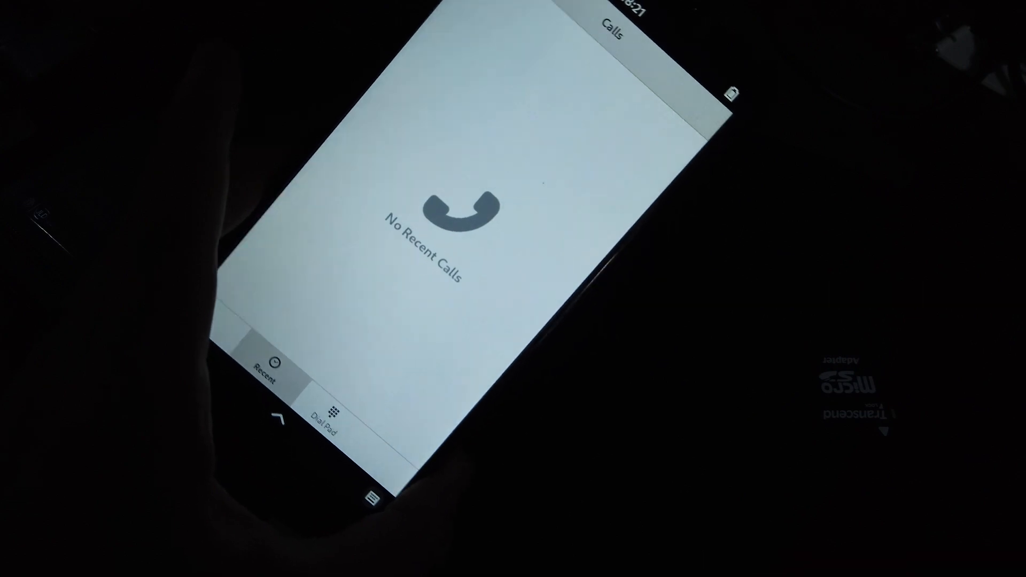